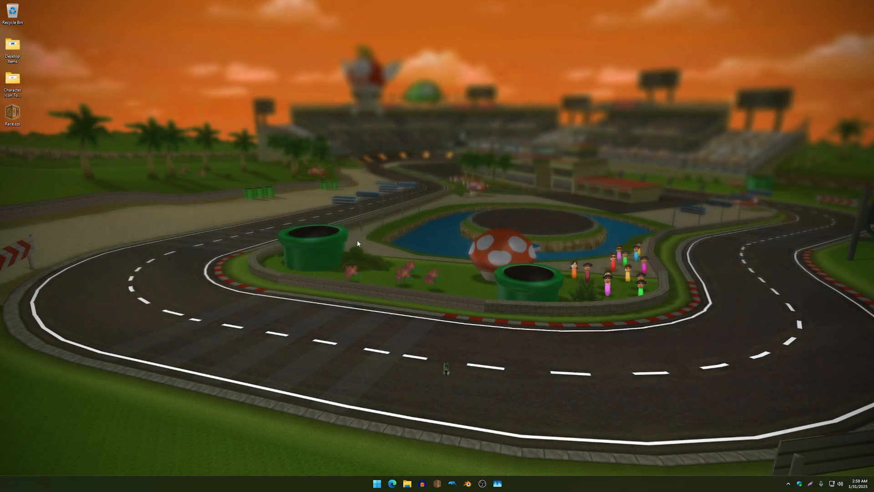
mouse_move(360, 267)
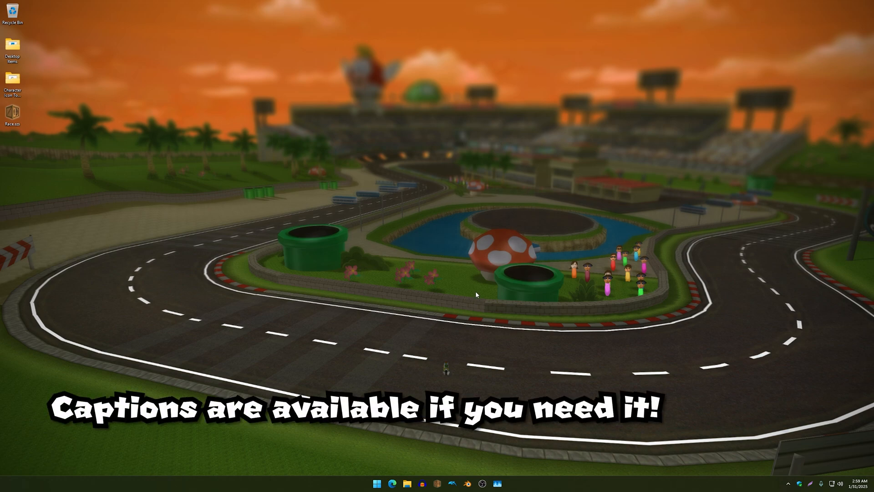
mouse_move(471, 288)
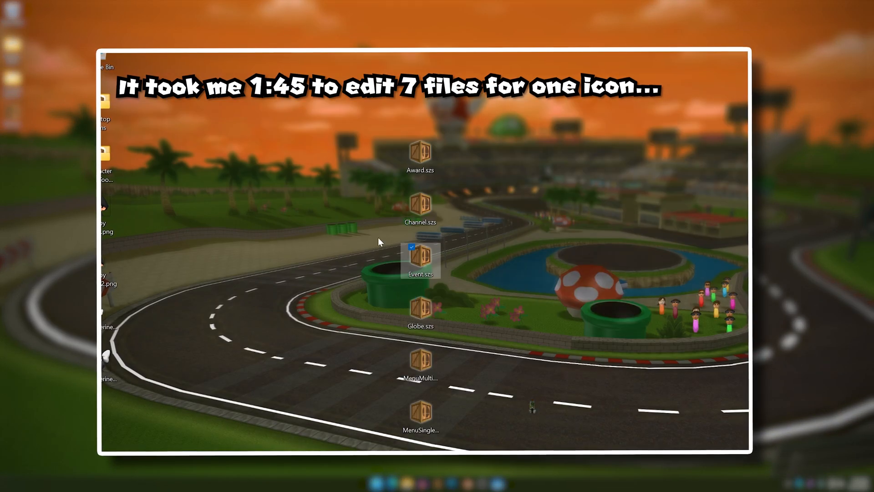
Step: Open the Character Icon Tools v1.0.0 folder from the desktop in File Explorer
double_click(421, 362)
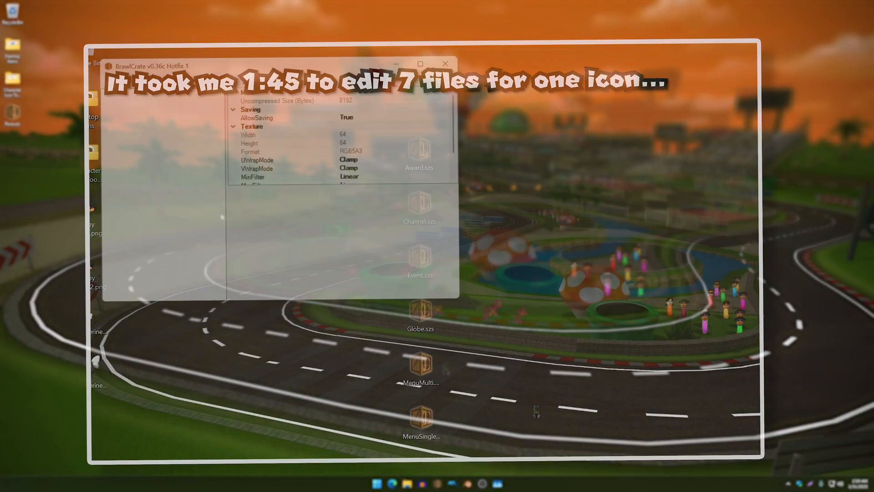
left_click(445, 63)
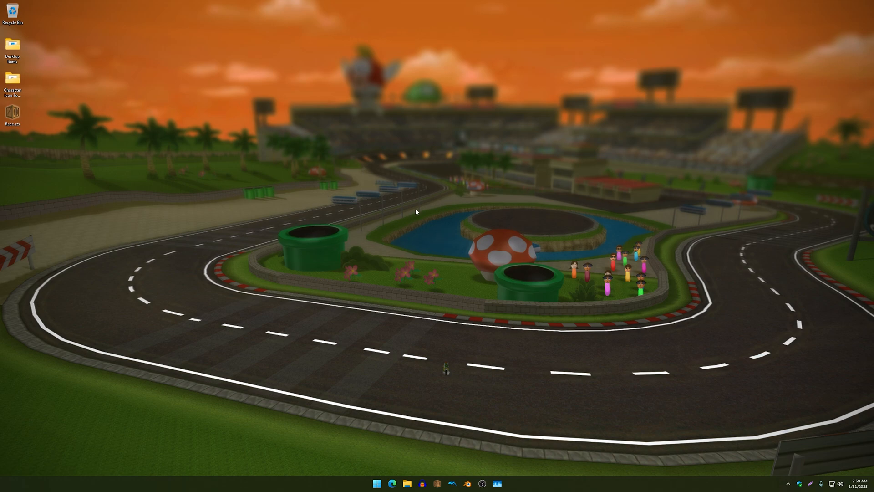
mouse_move(181, 144)
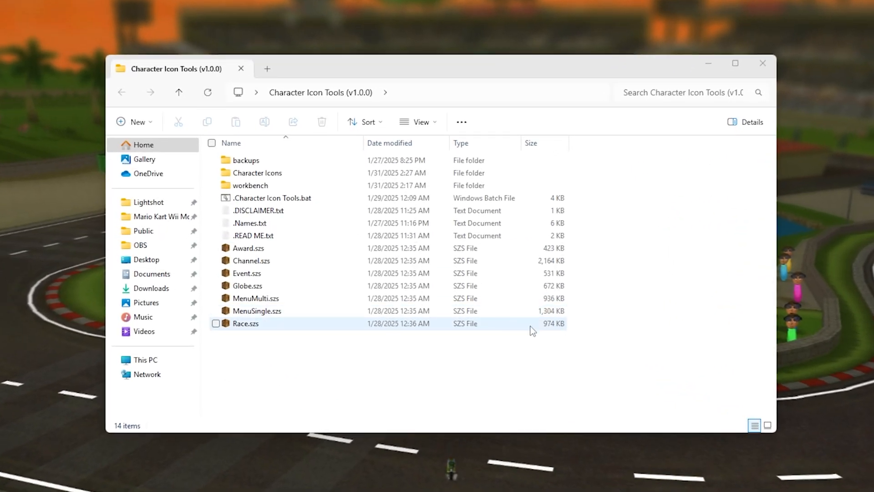
left_click(606, 280)
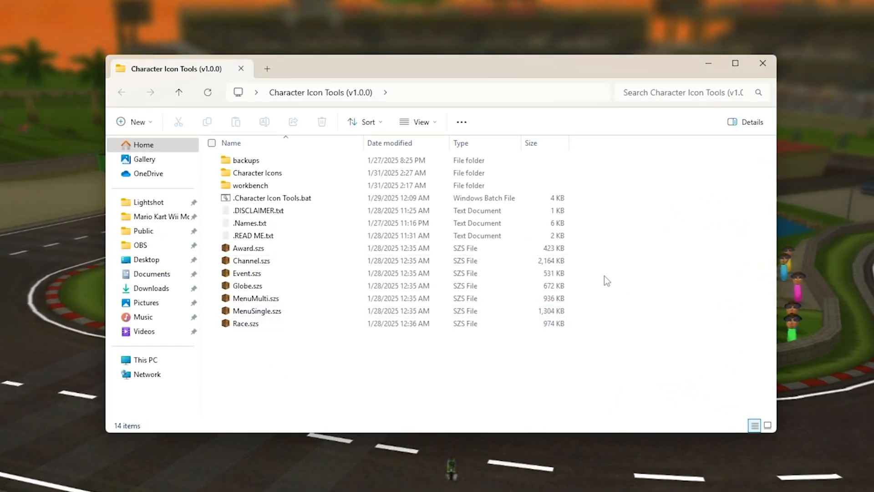
left_click(257, 172)
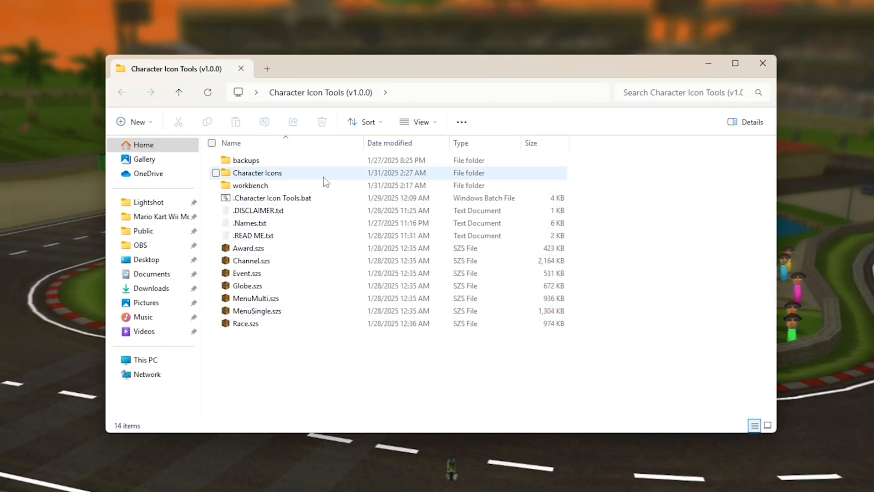
double_click(257, 172)
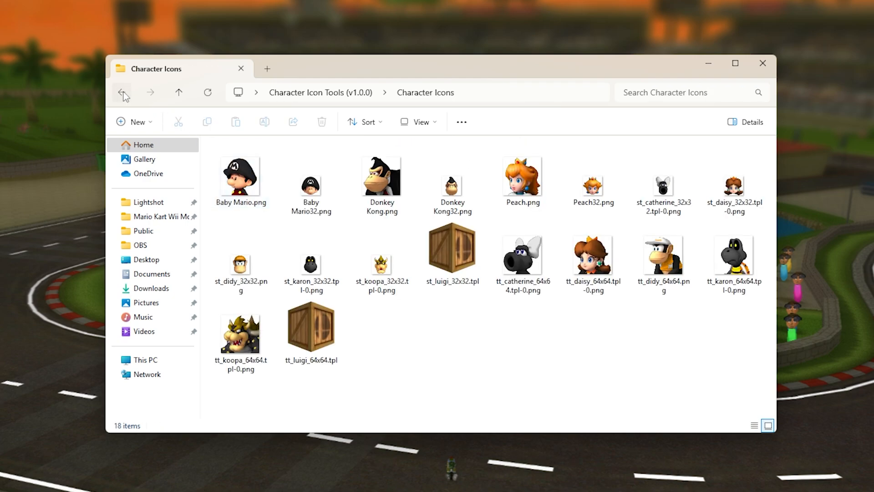
left_click(240, 175)
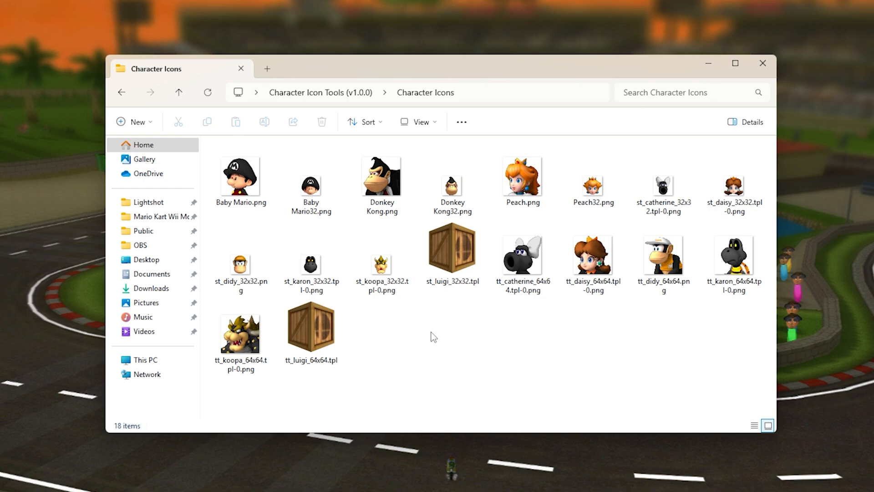
left_click(452, 250)
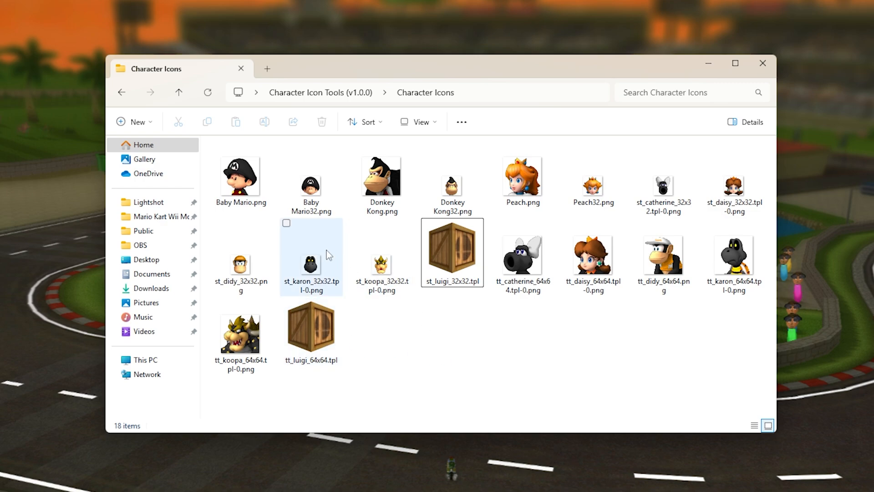
left_click(241, 178)
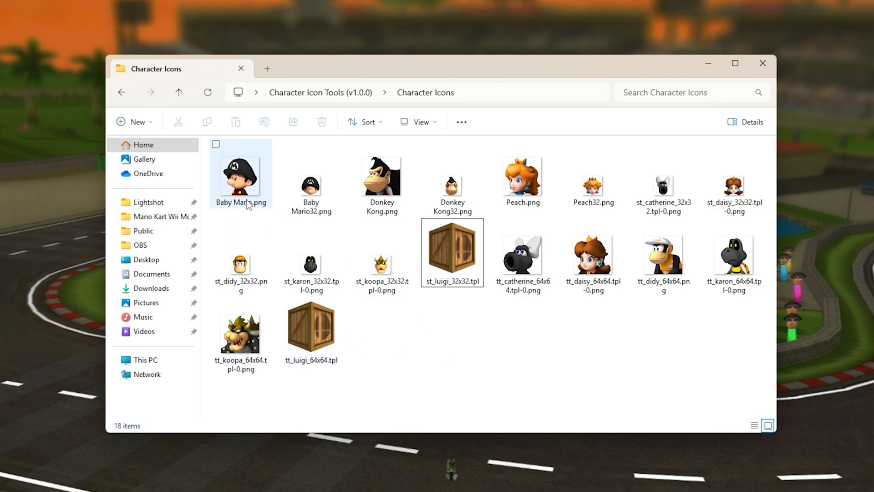
mouse_move(241, 203)
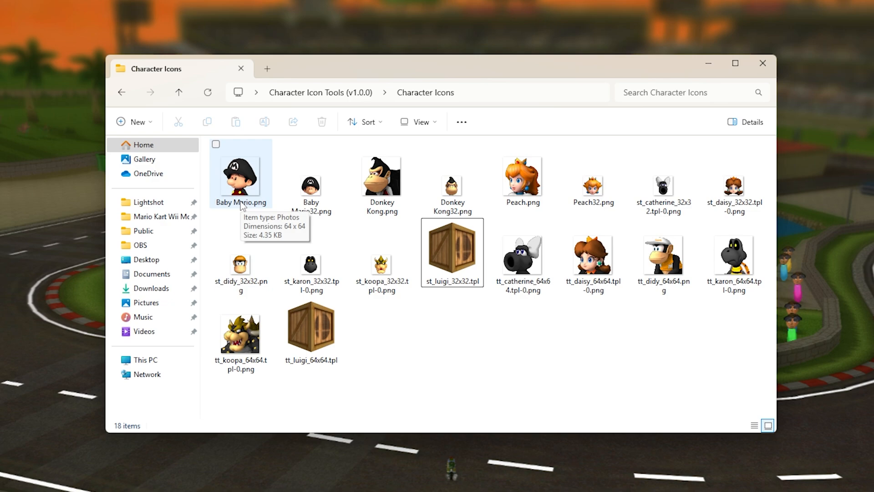
left_click(382, 177)
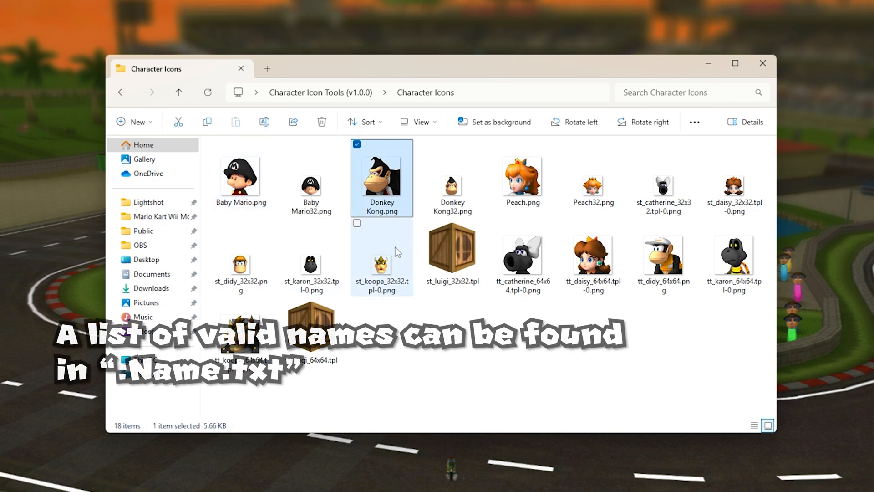
left_click(521, 181)
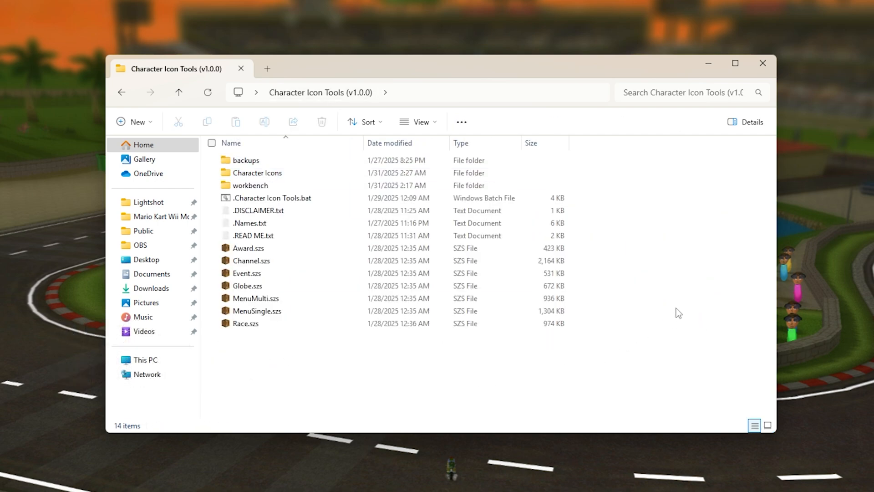
mouse_move(610, 242)
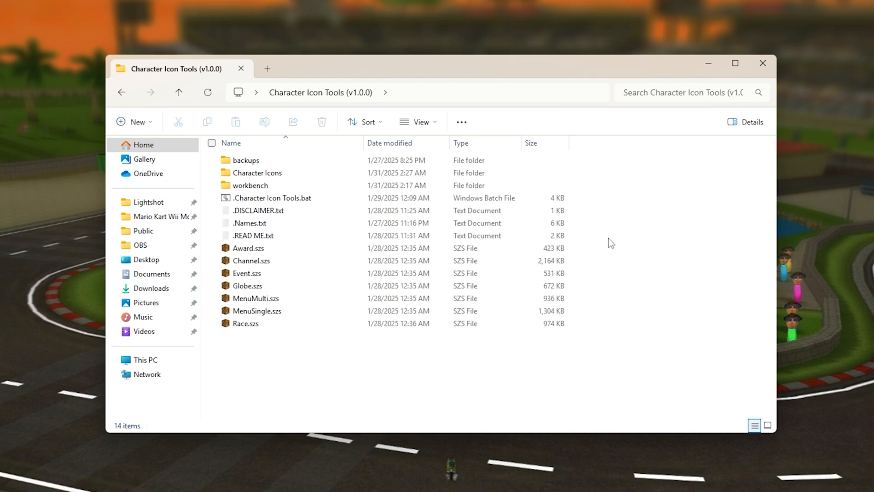
left_click(272, 197)
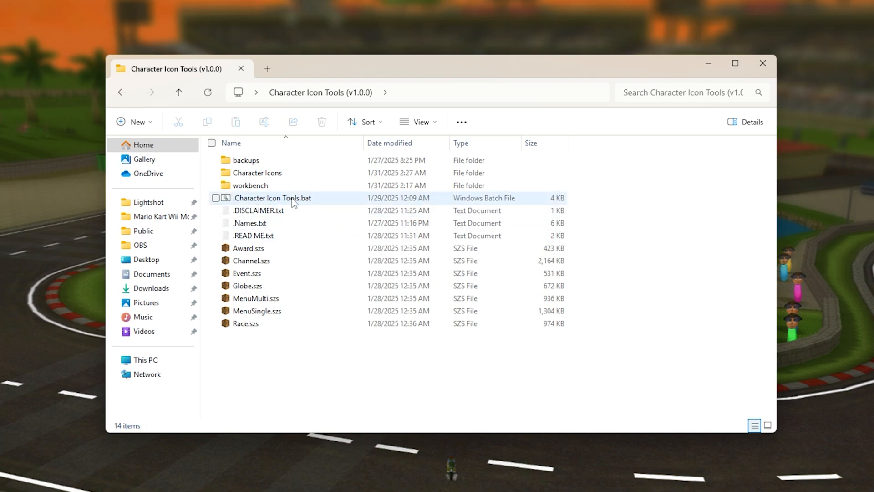
Step: Run .Character Icon Tools.bat to reach its insert/clone/extract menu and open the Character Icons folder
double_click(273, 198)
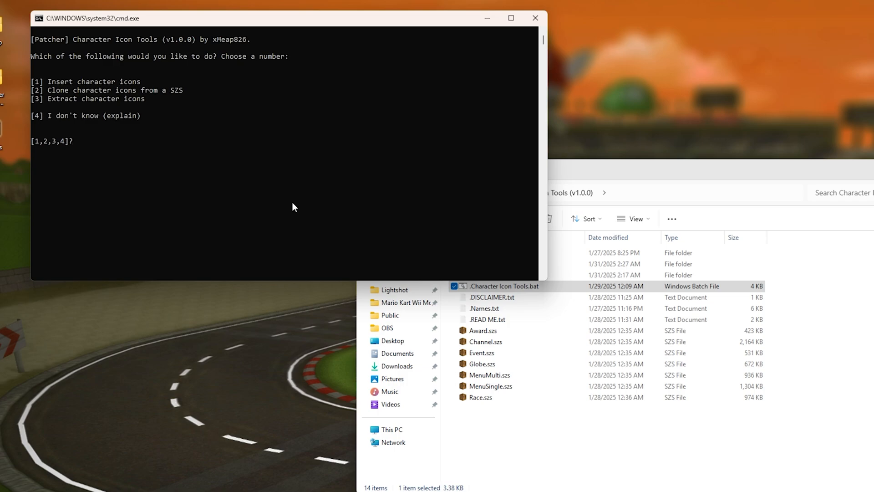
mouse_move(350, 321)
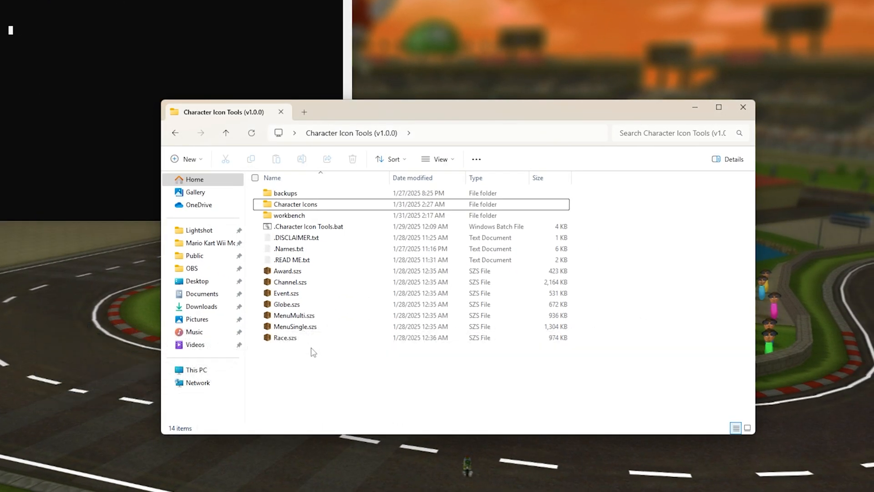
left_click(285, 337)
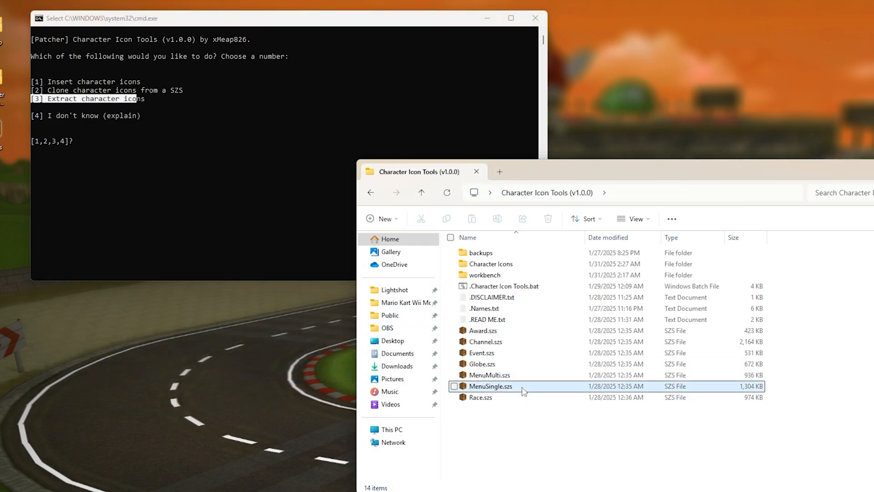
left_click(490, 264)
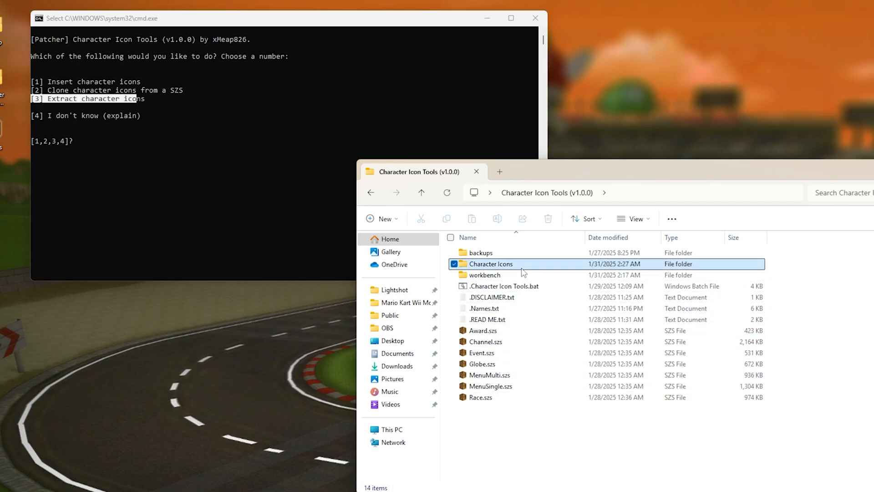
double_click(490, 264)
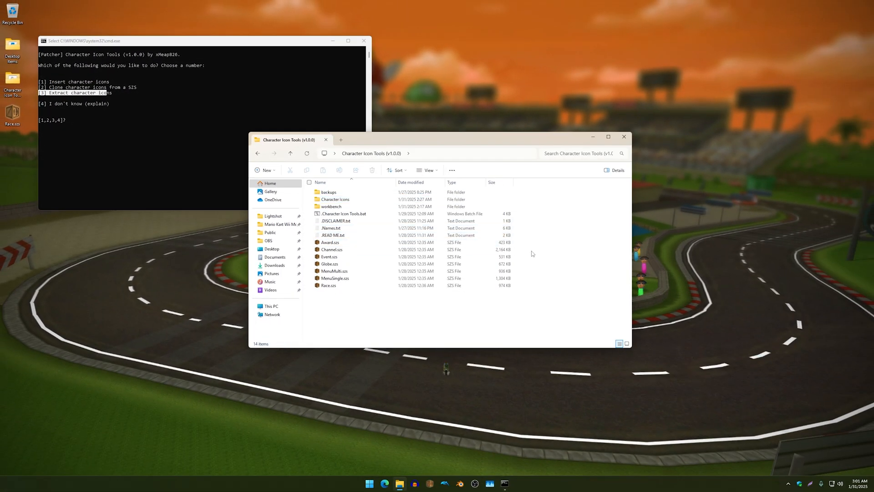
mouse_move(291, 106)
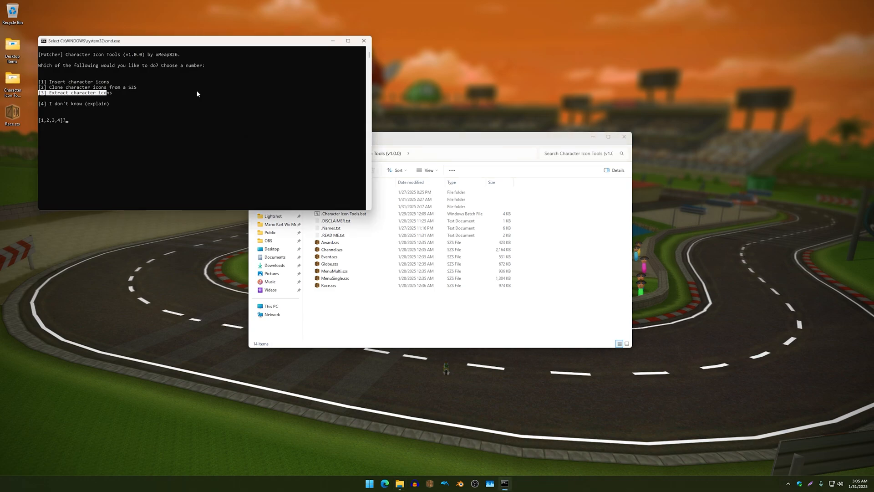
Step: Choose option 1 to insert the custom character icons into the menu SZS files
type("1")
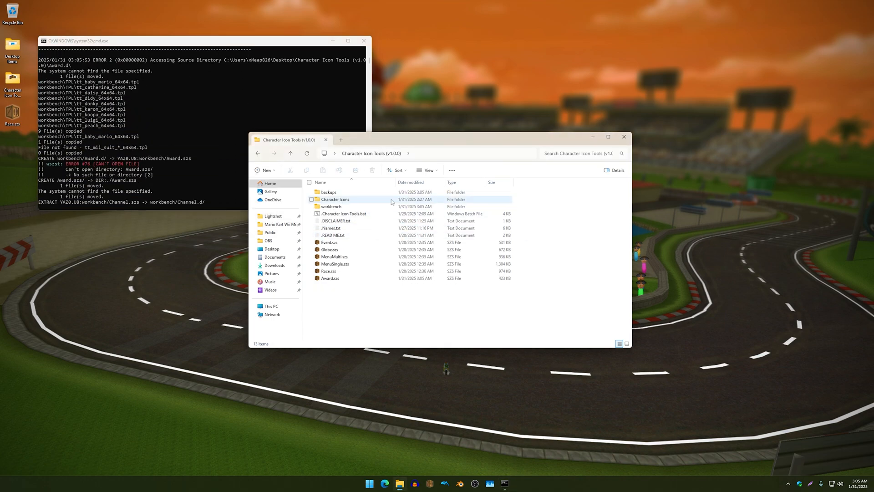
Step: Let the script patch all seven SZS files, then open the rebuilt Award.szs in BrawlCrate
double_click(335, 199)
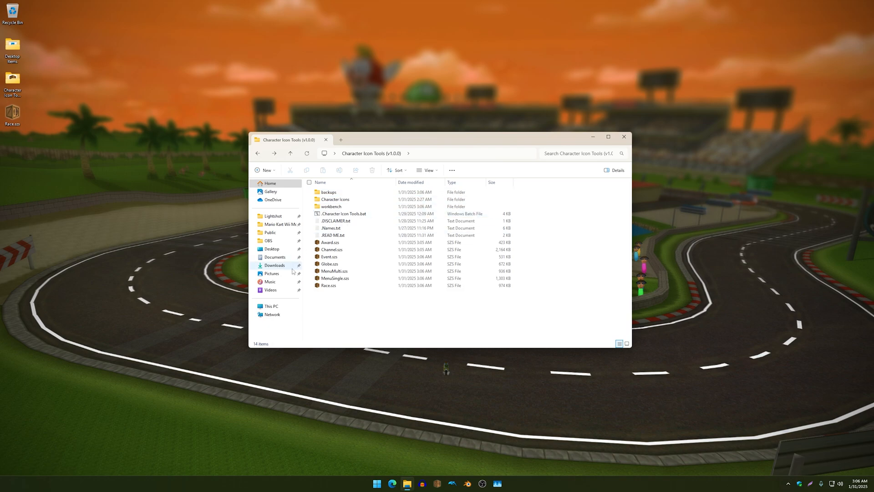
left_click(329, 242)
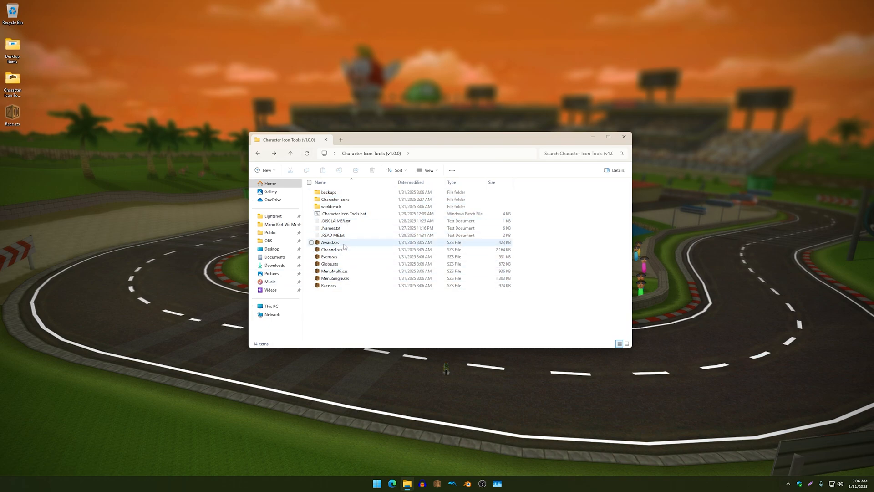
double_click(329, 242)
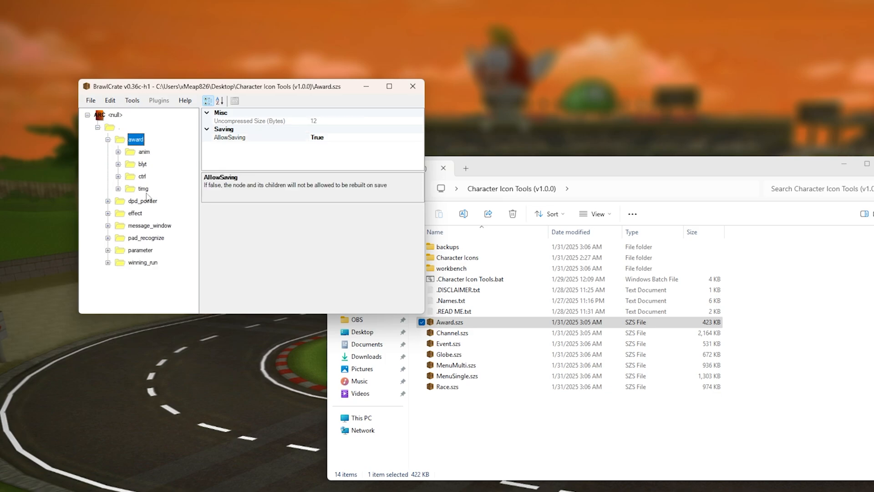
Step: Expand Award.szs's timg folder and preview the tt_baby_luigi icon texture
left_click(168, 176)
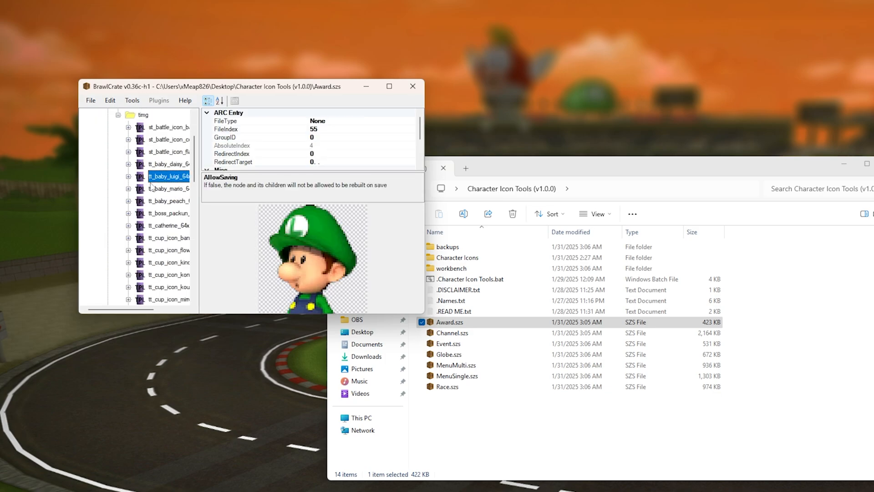
left_click(168, 238)
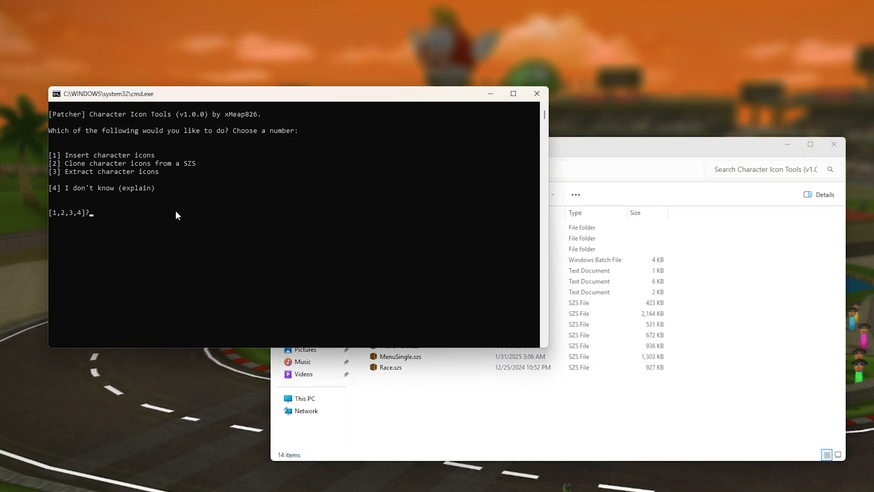
Step: Choose option 2 (Clone), page sources with 9/1 to Race.szs, and pick folder option 3
type("2")
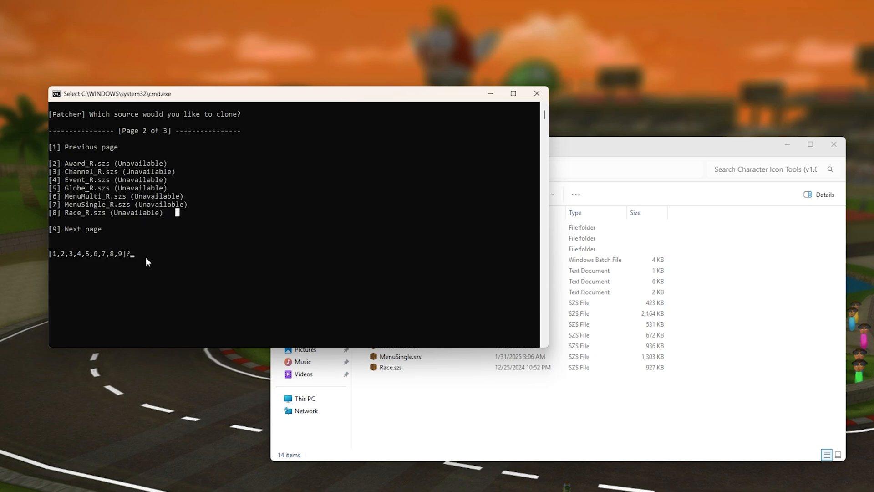
type("9")
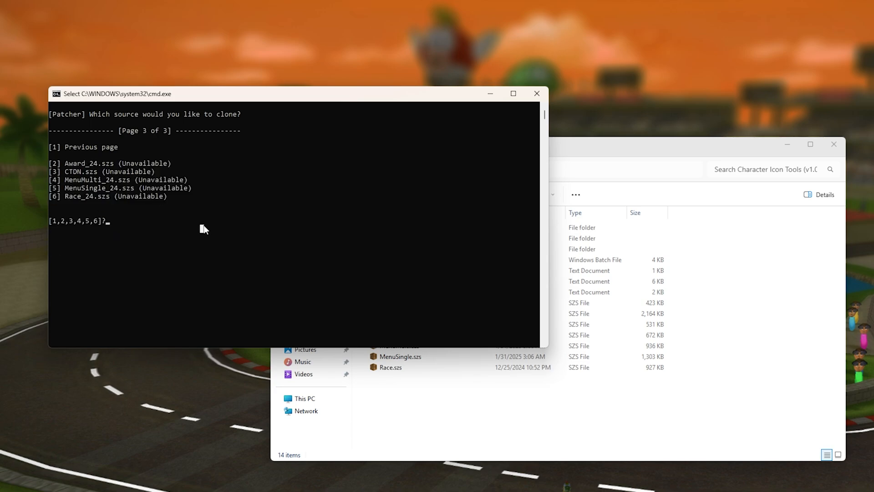
type("1")
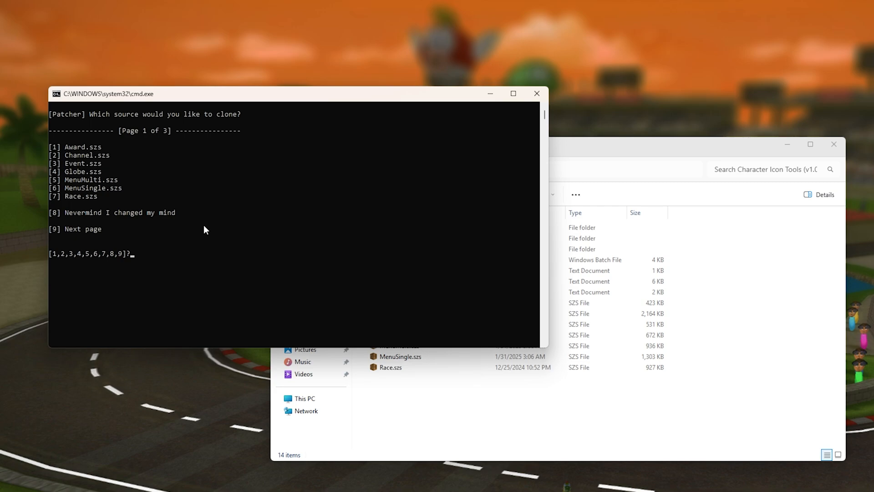
mouse_move(178, 197)
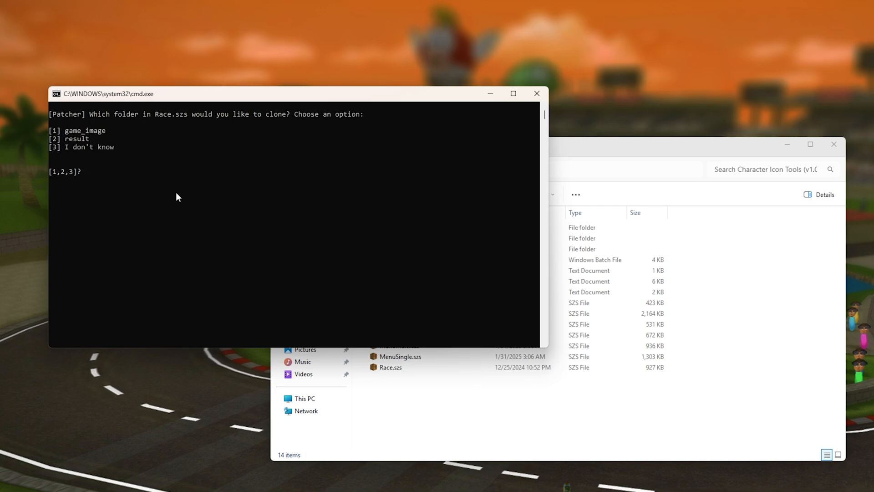
mouse_move(116, 143)
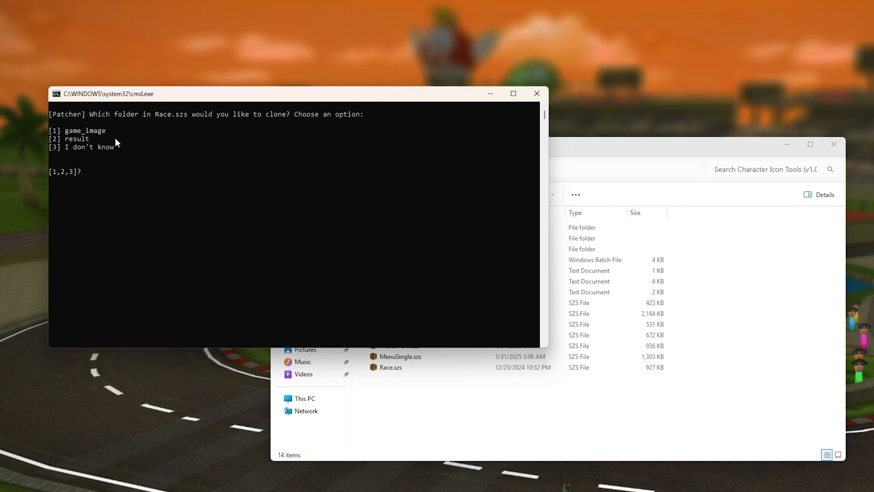
mouse_move(114, 157)
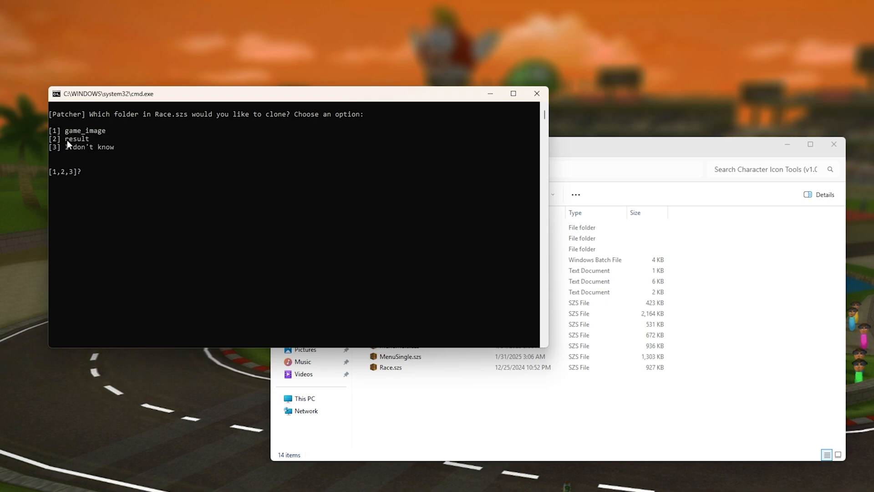
type("3")
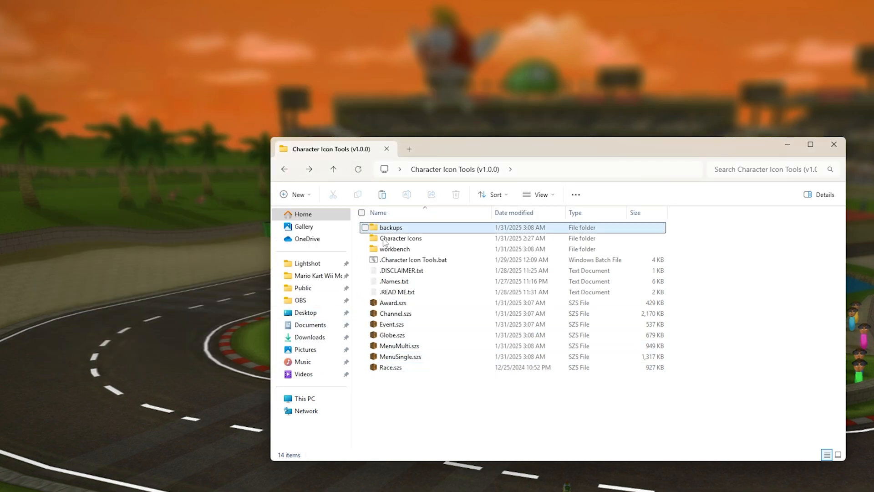
Step: Open MenuSingle.szs in BrawlCrate and preview timg icons such as tt_hammer_64x64
left_click(400, 356)
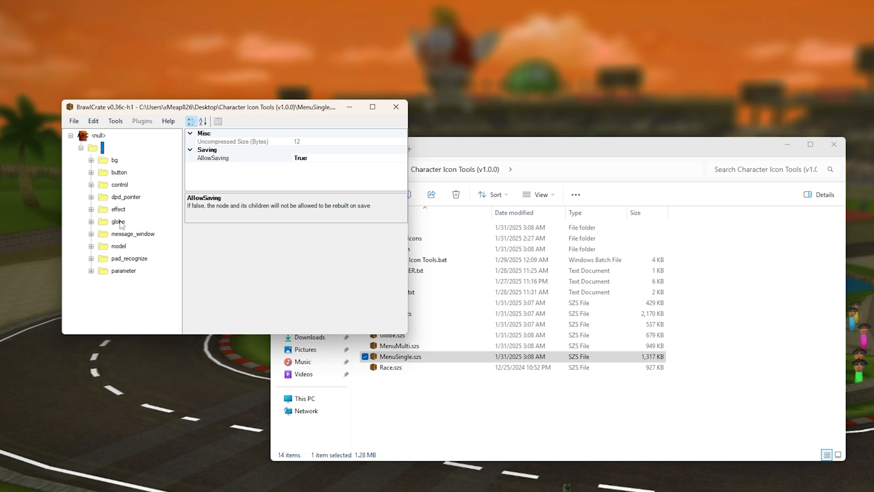
mouse_move(120, 184)
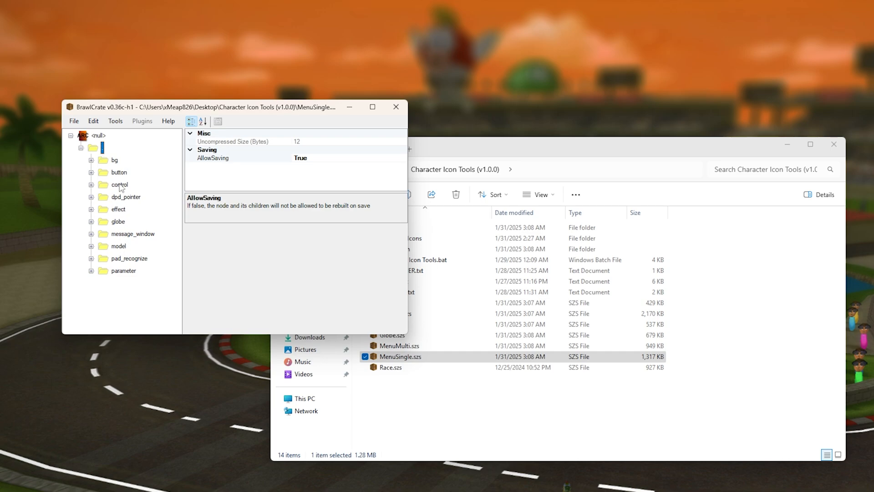
left_click(150, 185)
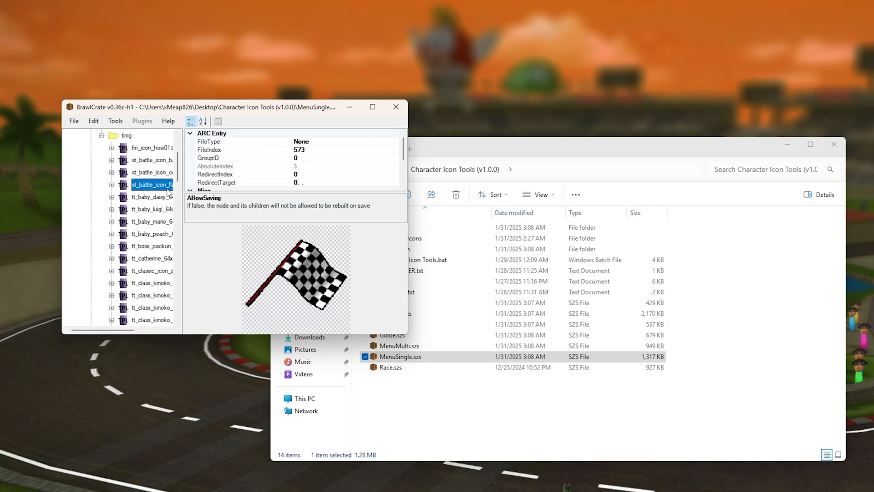
left_click(152, 233)
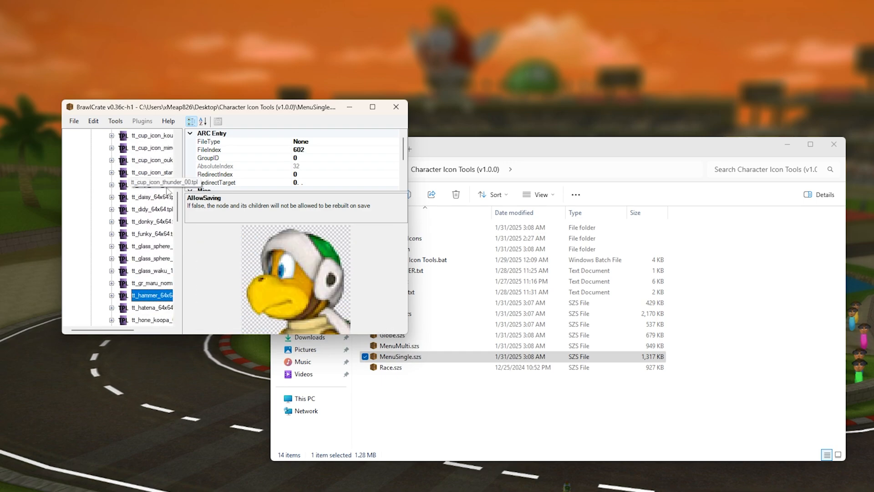
left_click(151, 307)
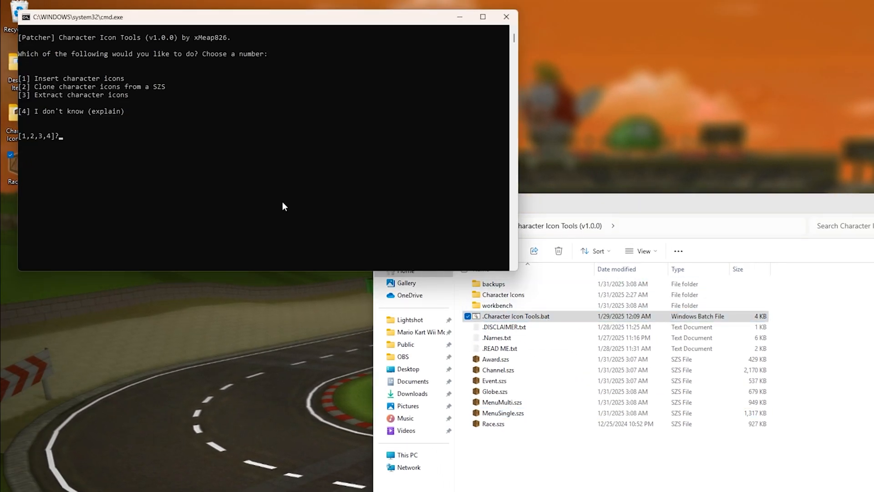
mouse_move(278, 203)
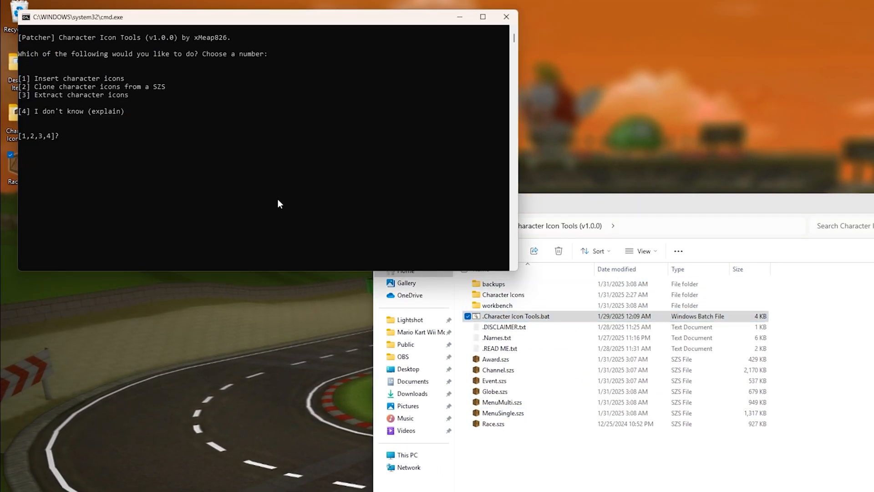
Step: Choose option 3 to extract the character icons and exit after 'Finished processing'
type("3")
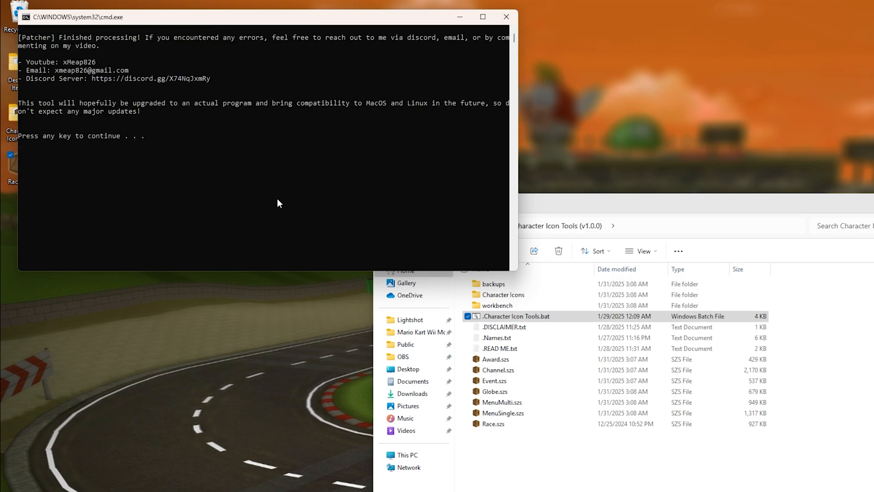
key("enter")
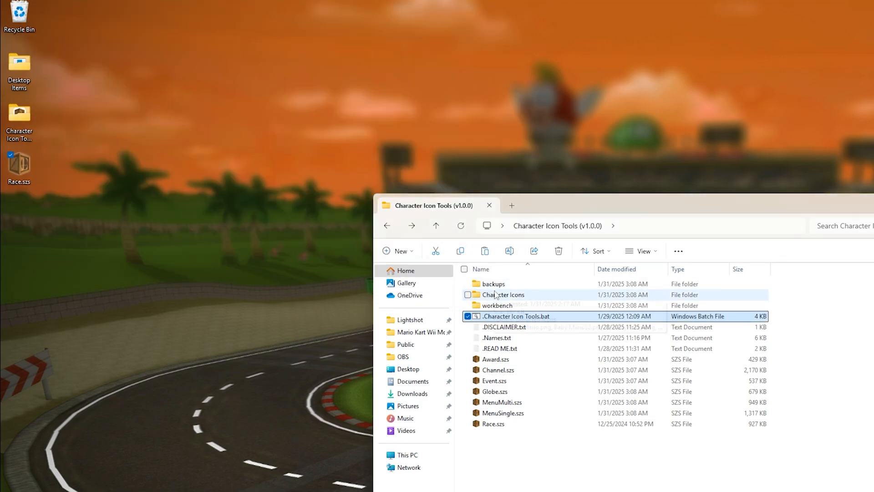
Step: Browse Extracted Icons' TPL files, preview the Toadette icon in BrawlCrate, and return to Character Icons
double_click(503, 294)
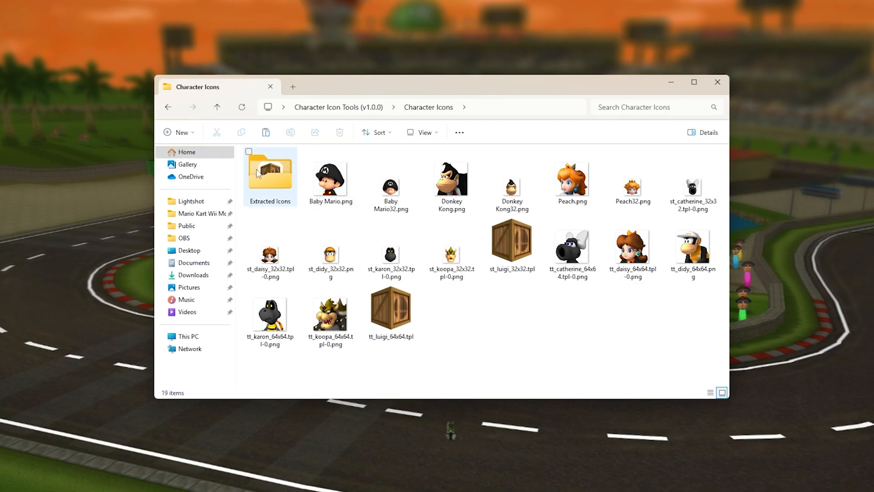
mouse_move(273, 178)
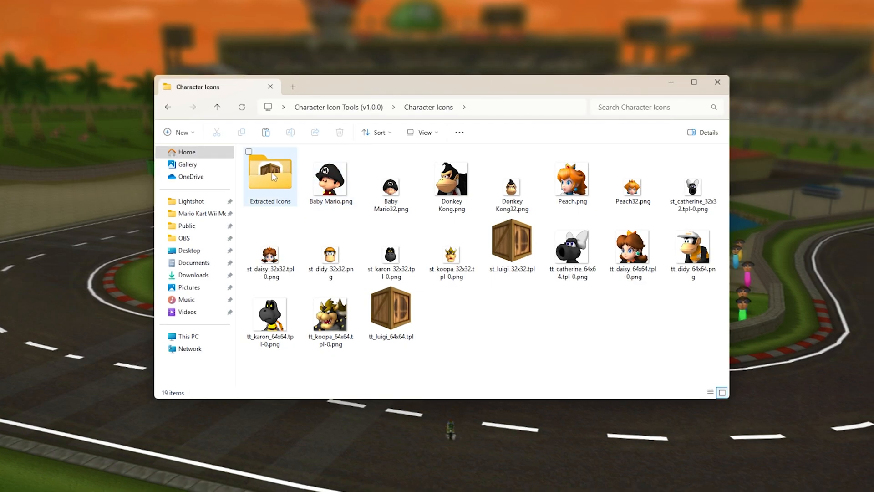
double_click(269, 173)
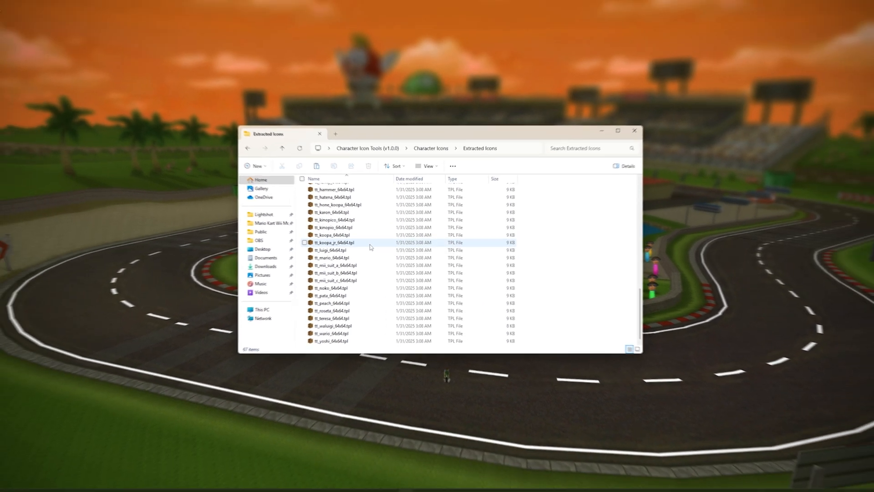
double_click(335, 219)
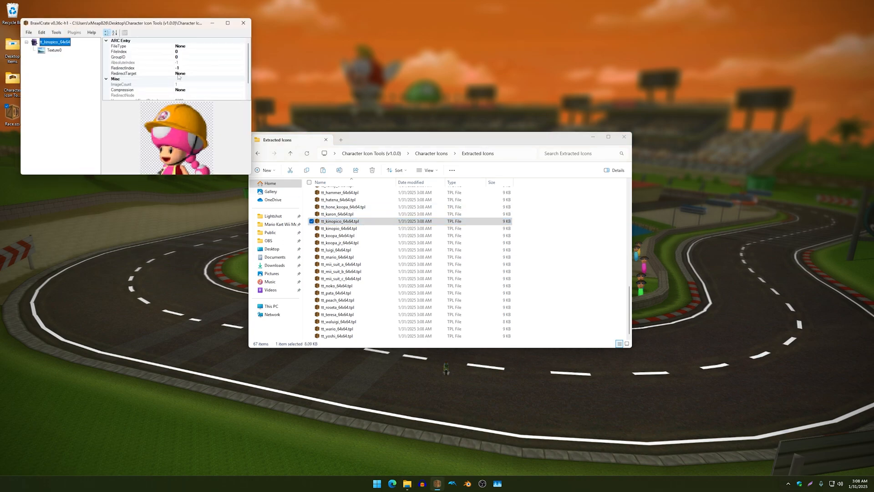
left_click(337, 228)
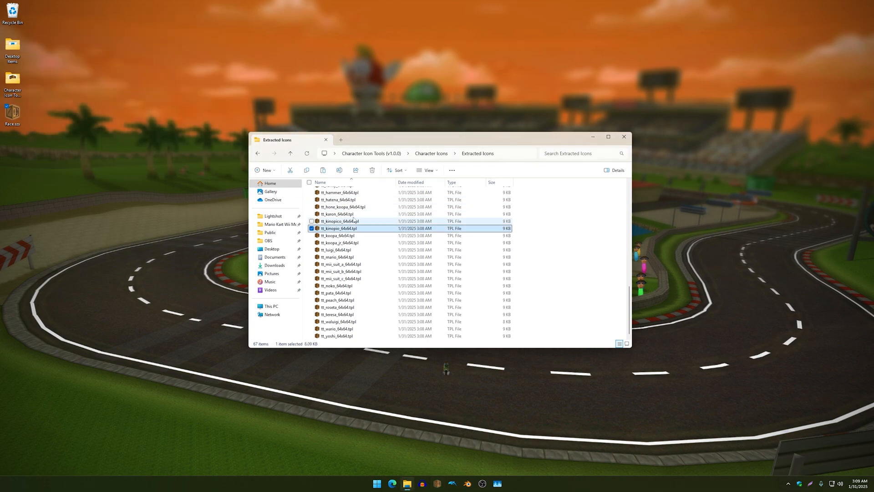
left_click(337, 249)
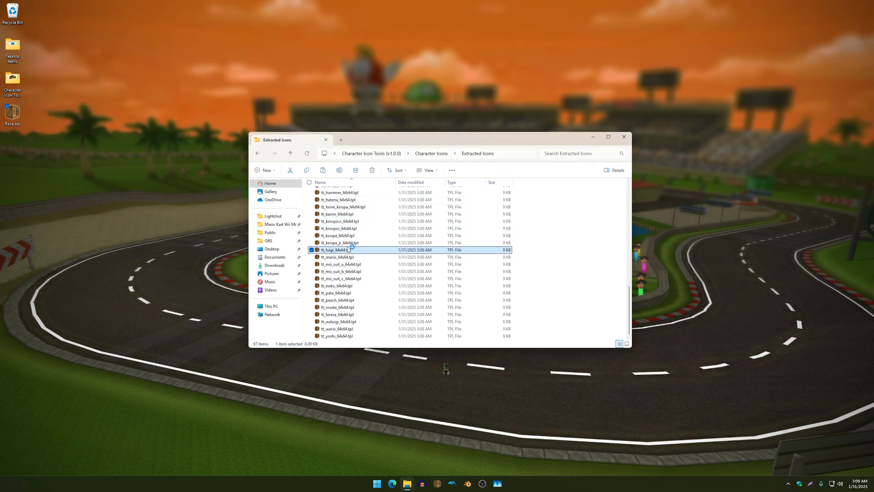
mouse_move(396, 256)
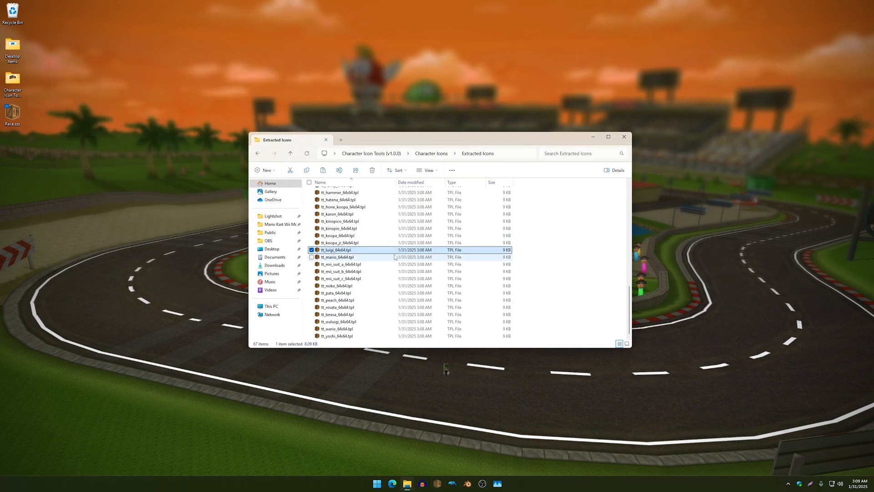
left_click(430, 153)
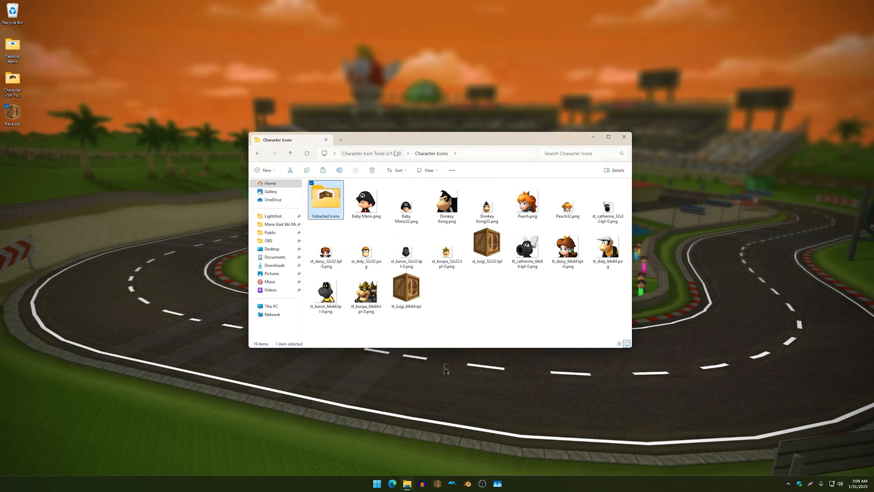